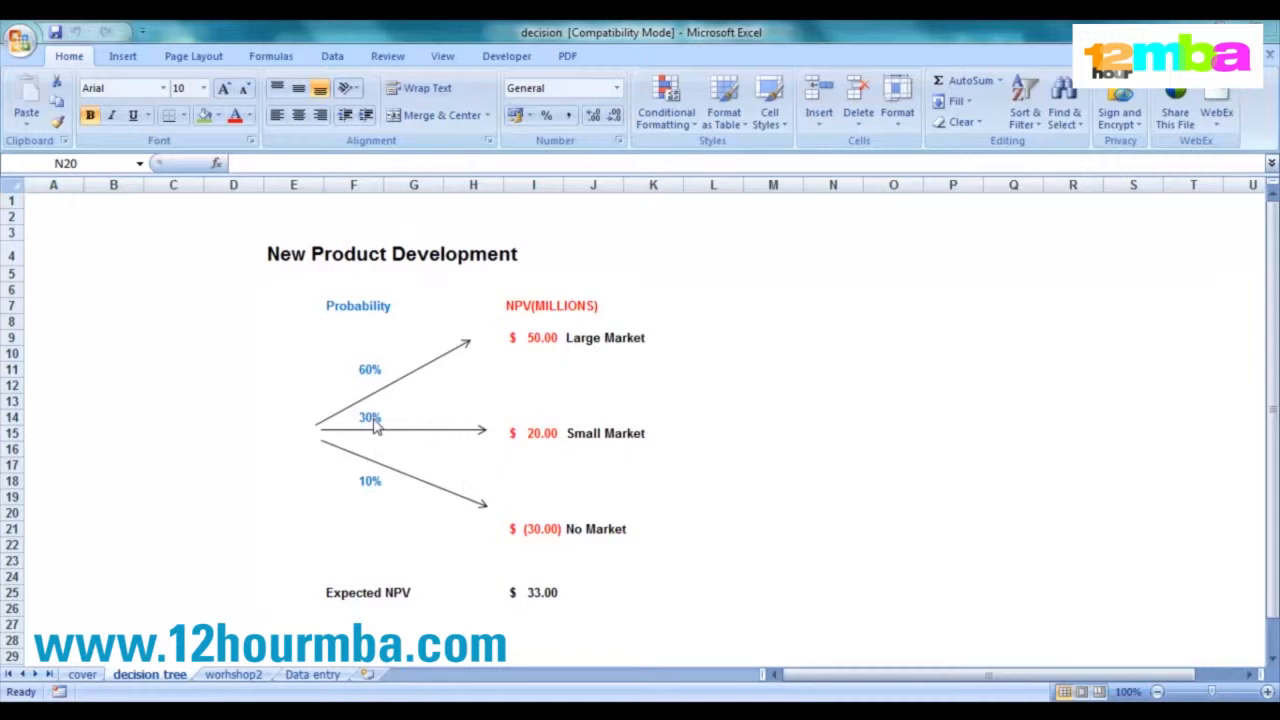
mouse_move(444, 384)
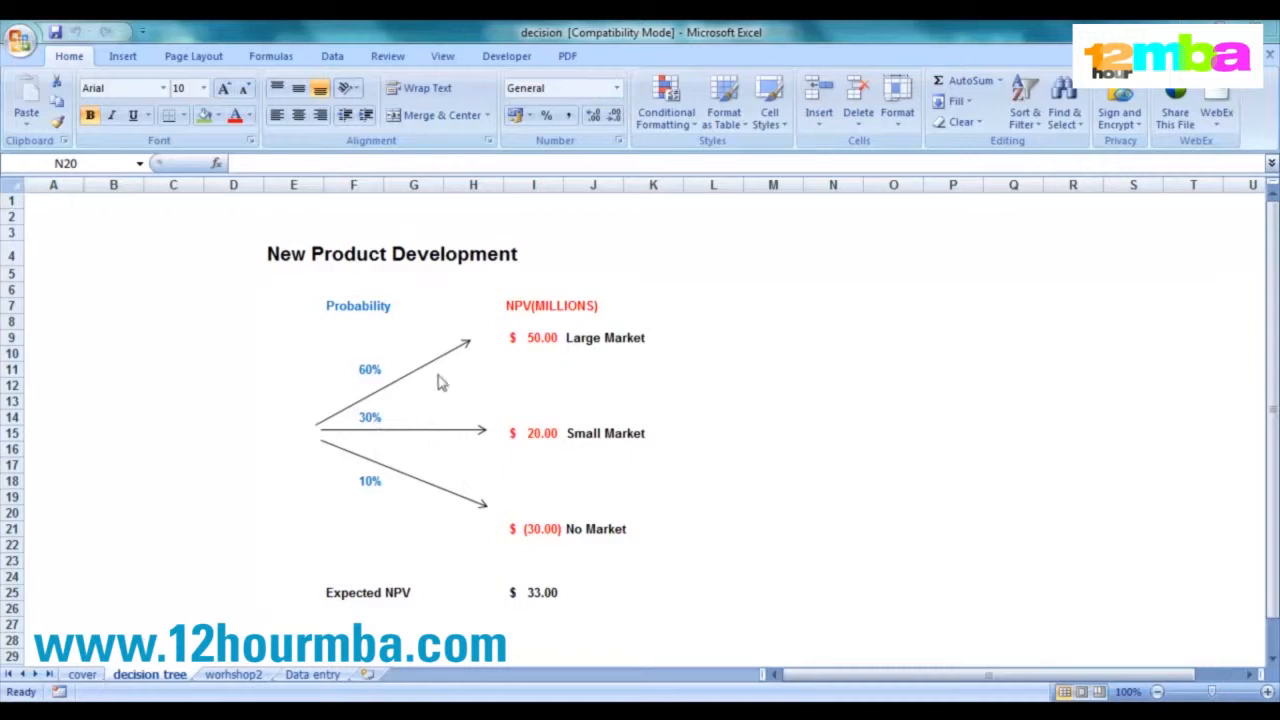
left_click(532, 336)
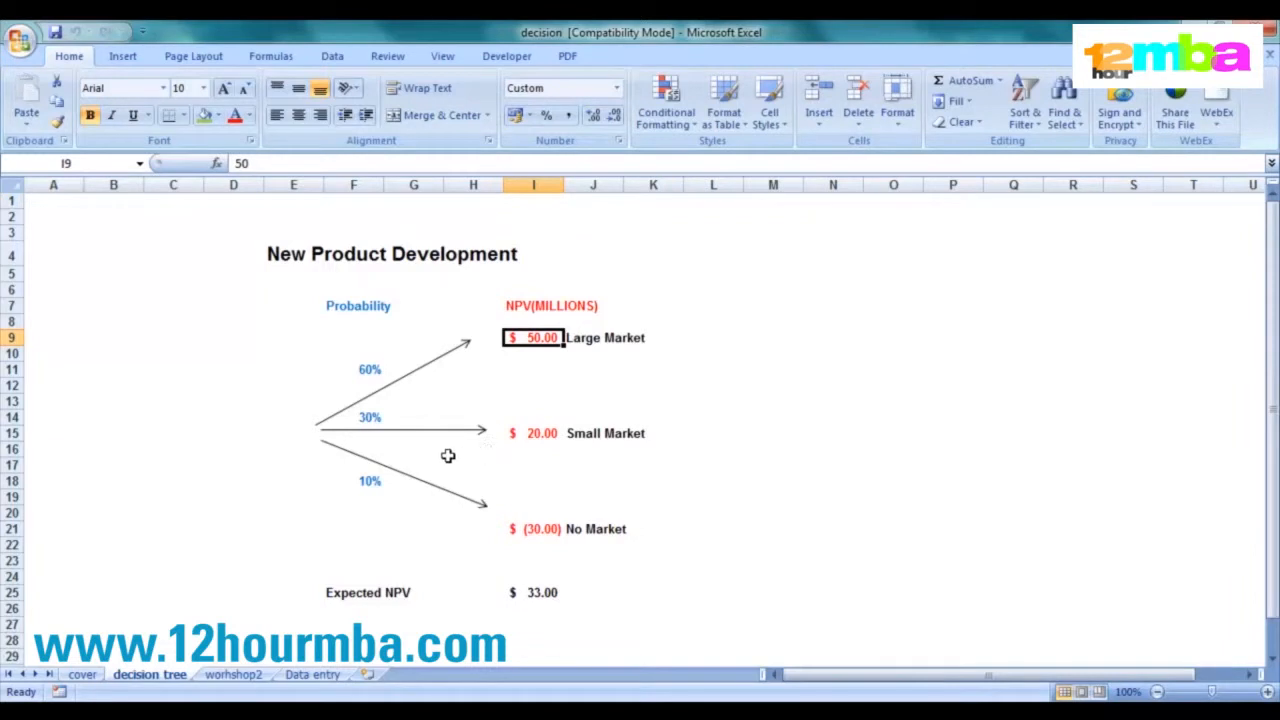
left_click(532, 432)
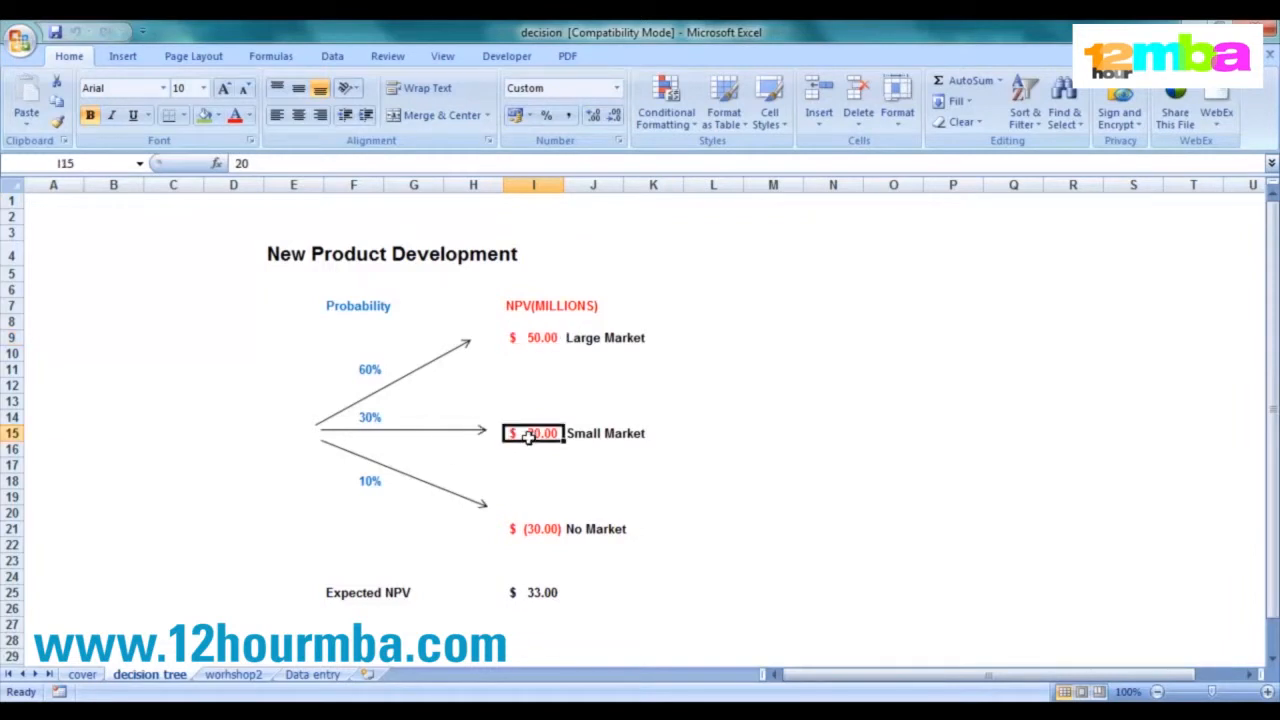
left_click(532, 528)
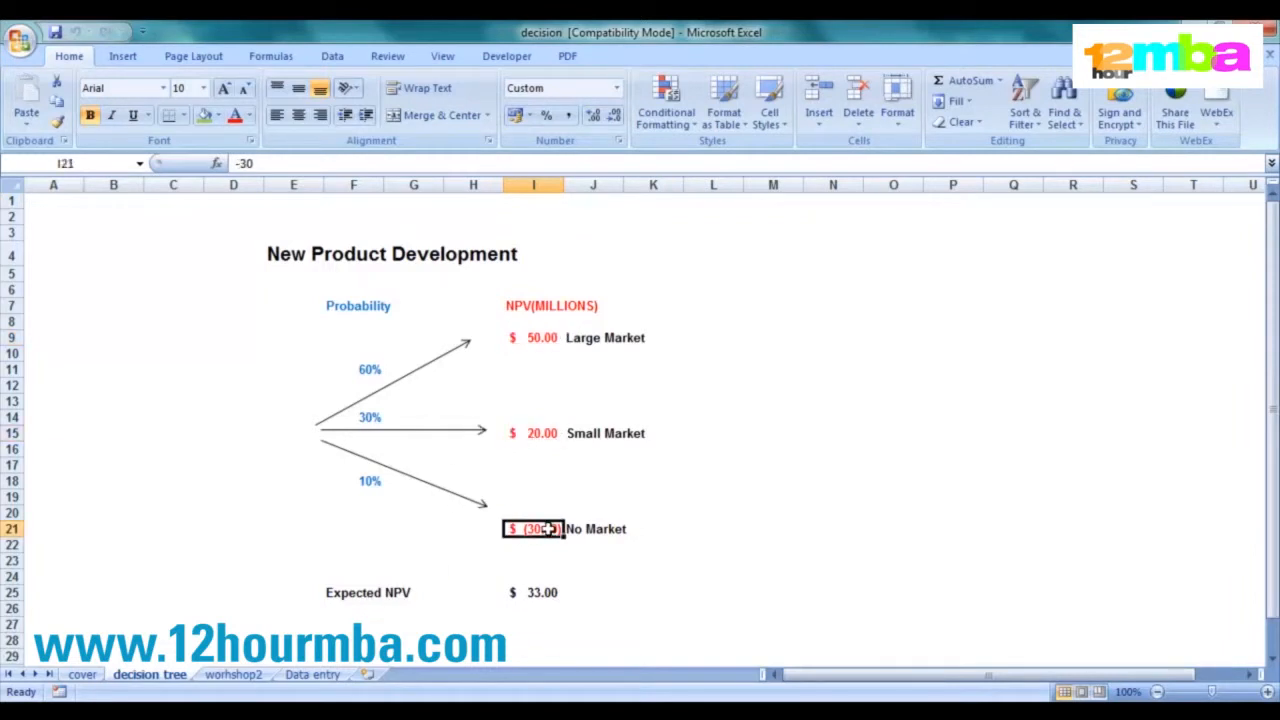
mouse_move(574, 504)
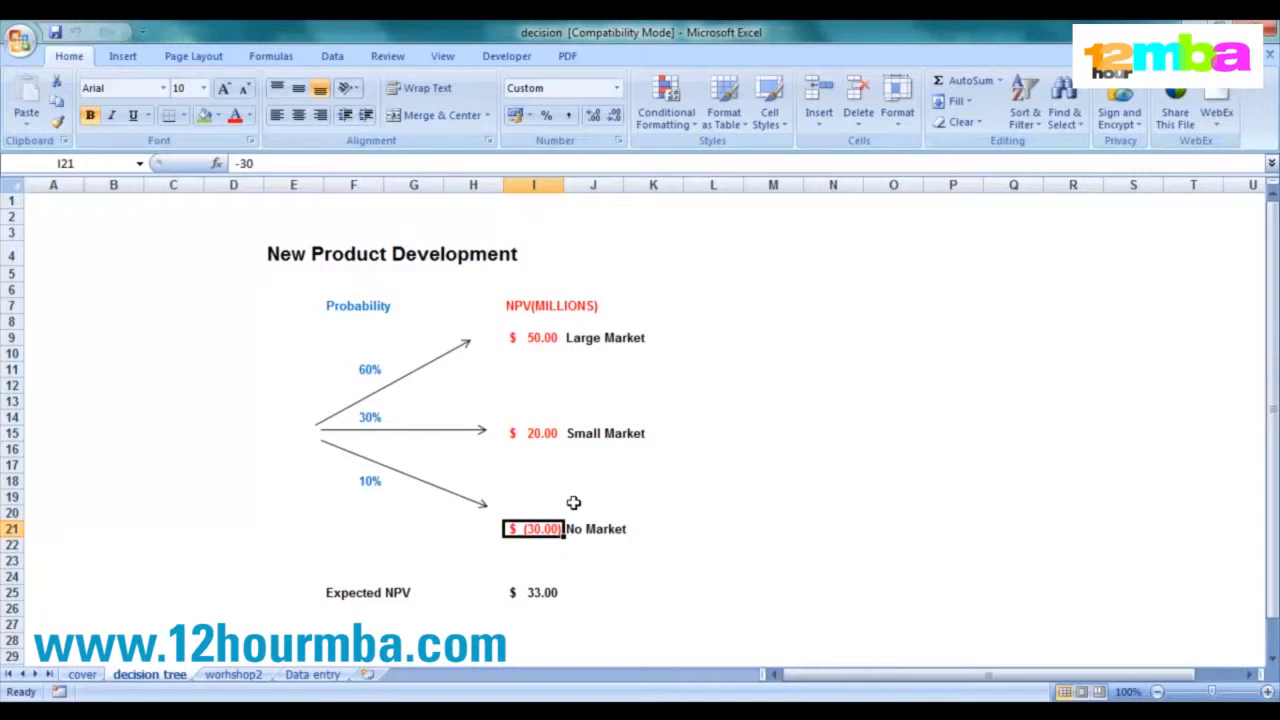
mouse_move(236, 498)
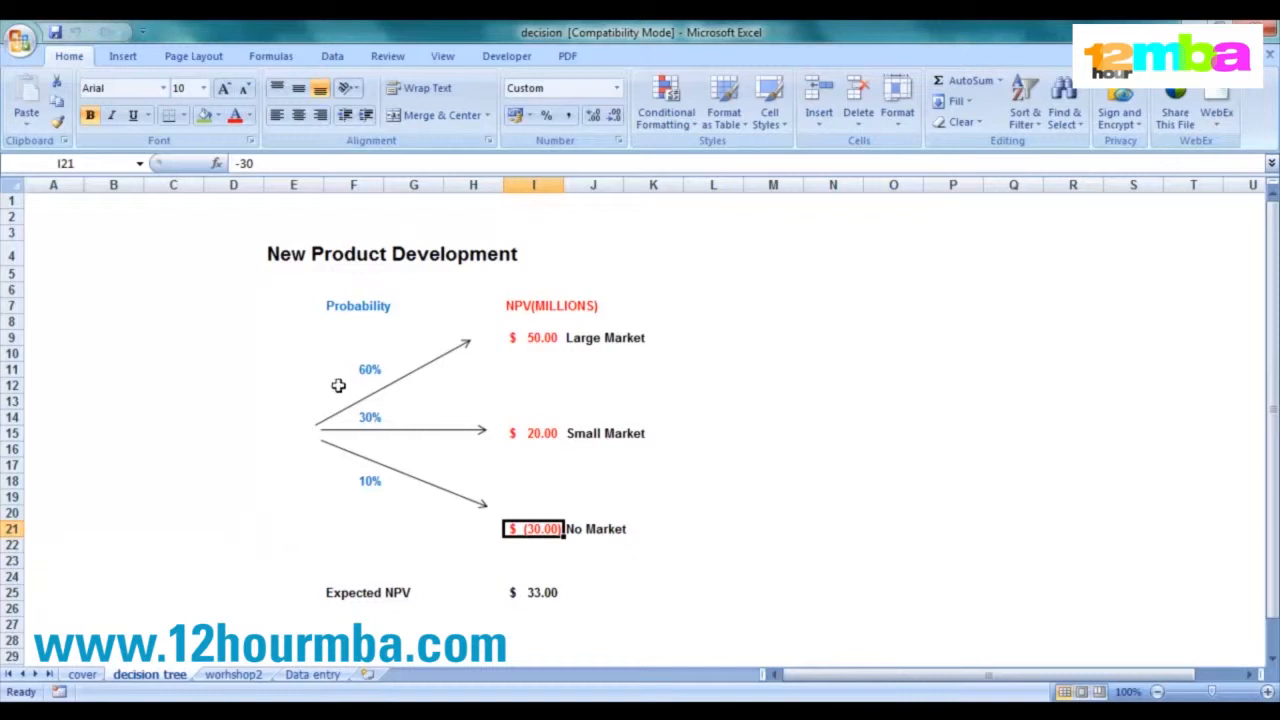
mouse_move(348, 432)
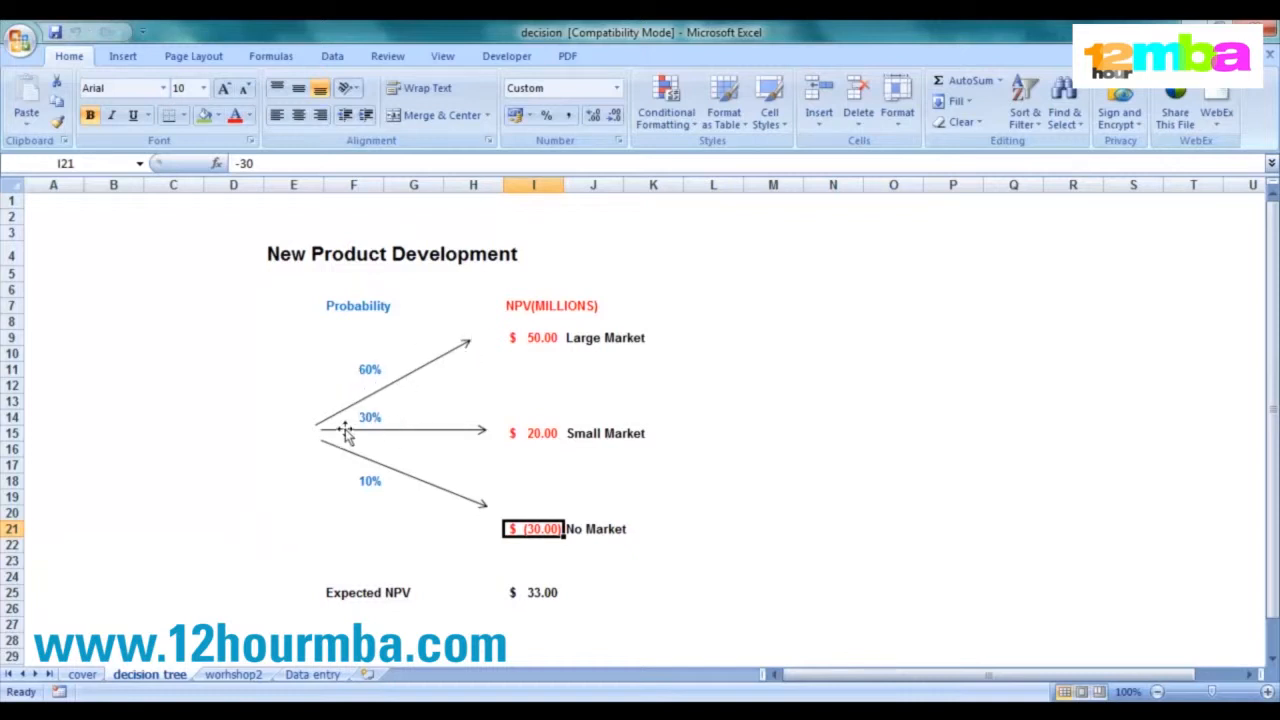
mouse_move(372, 364)
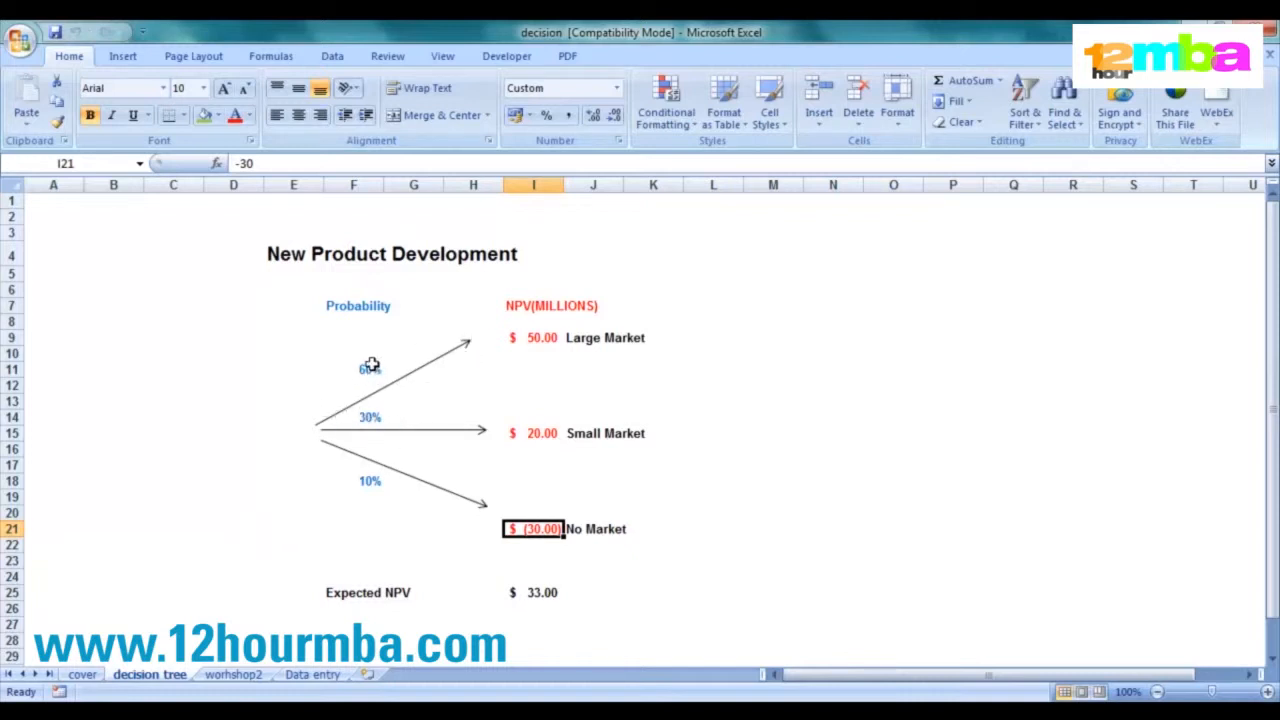
left_click(352, 480)
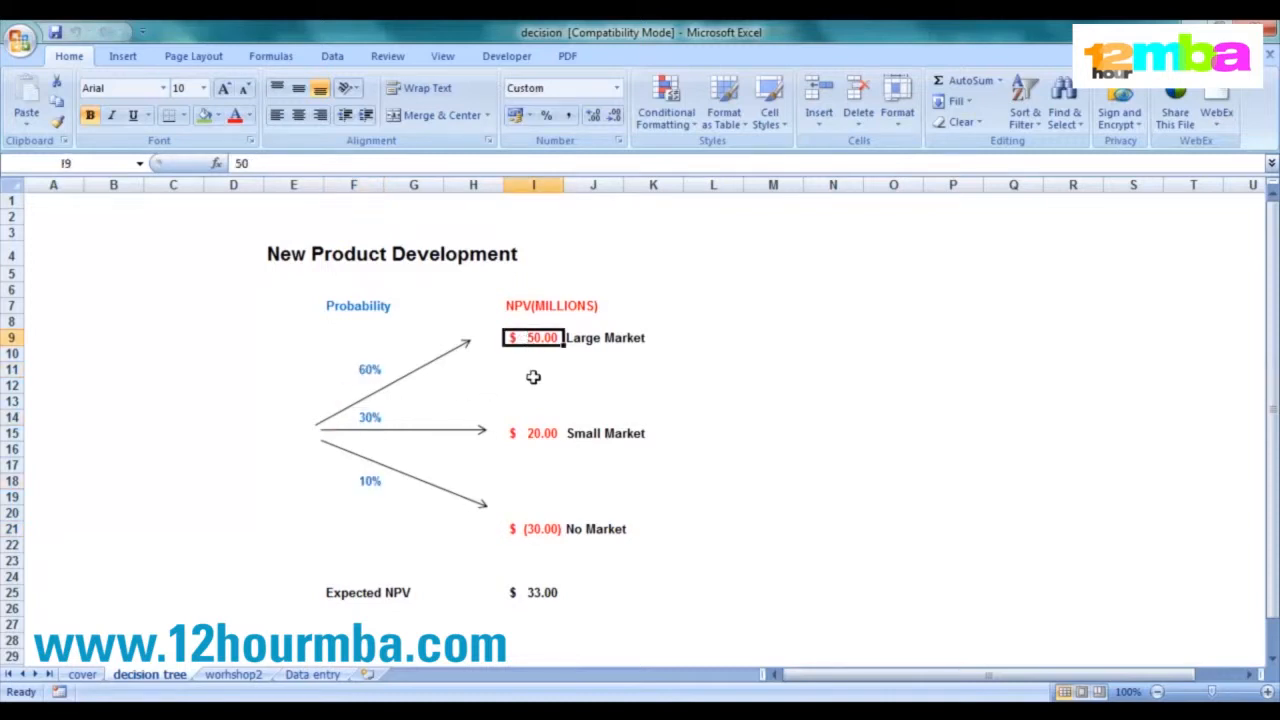
left_click(532, 432)
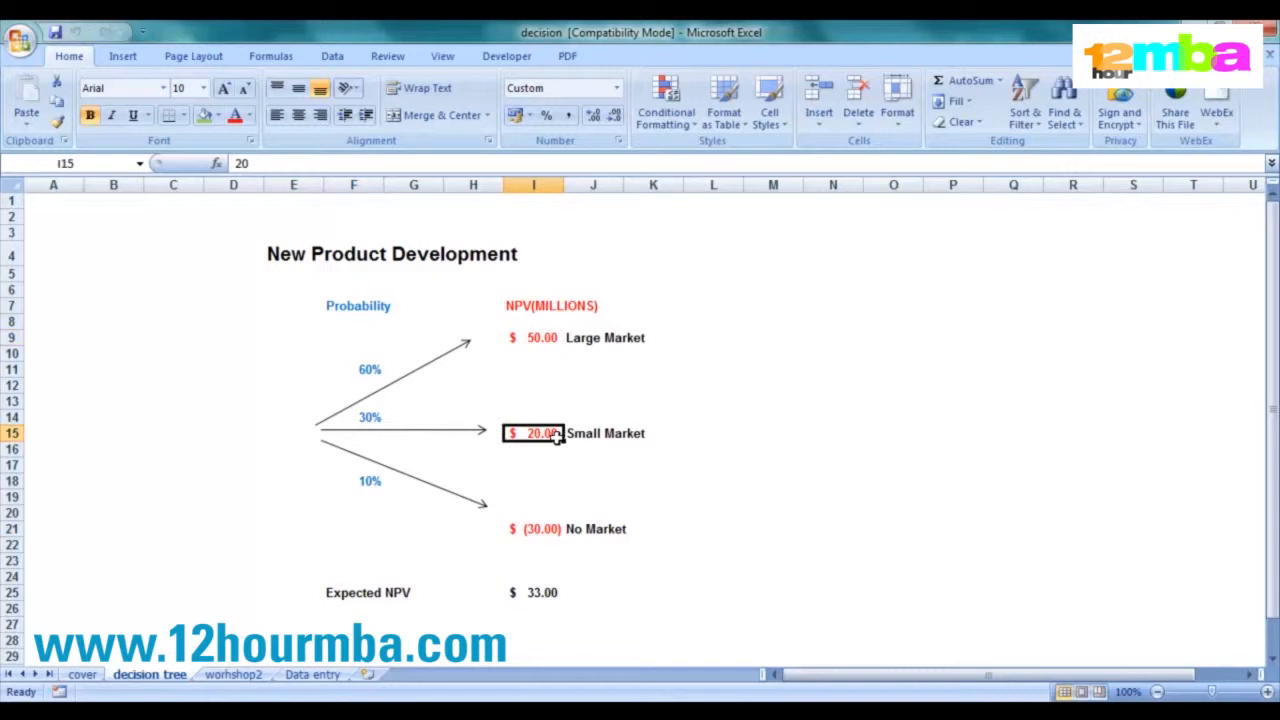
mouse_move(548, 380)
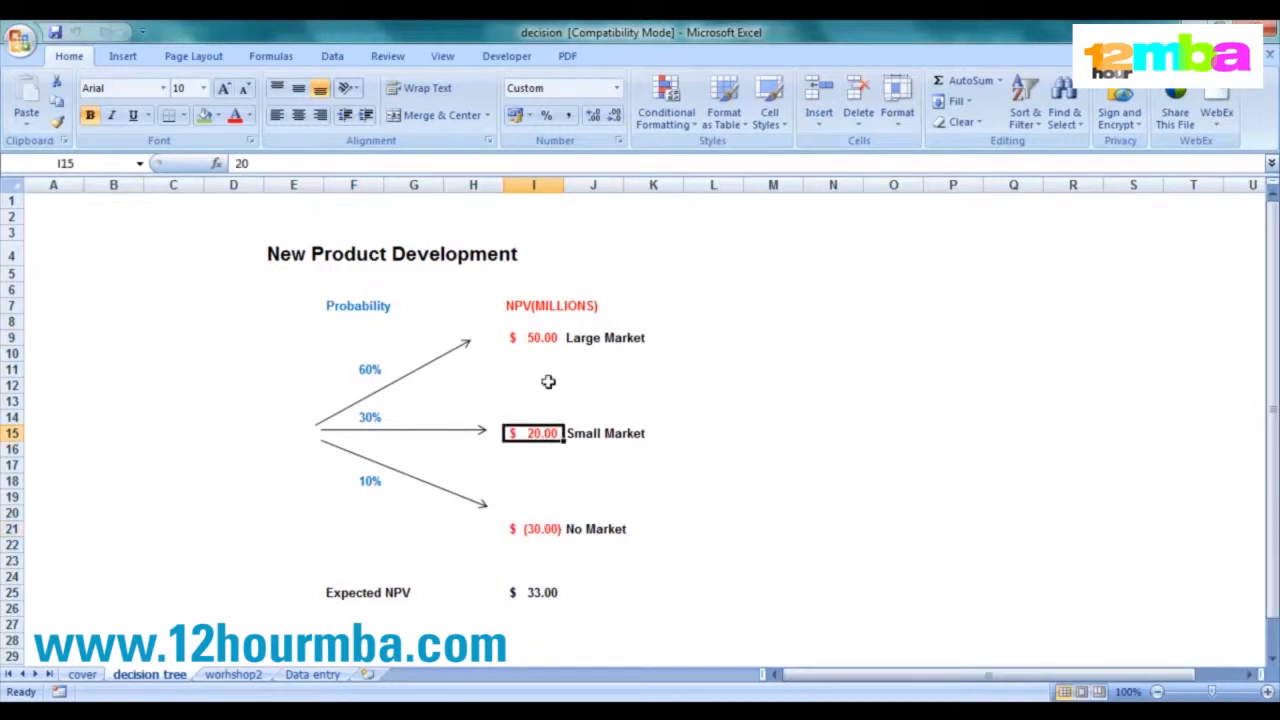
mouse_move(460, 336)
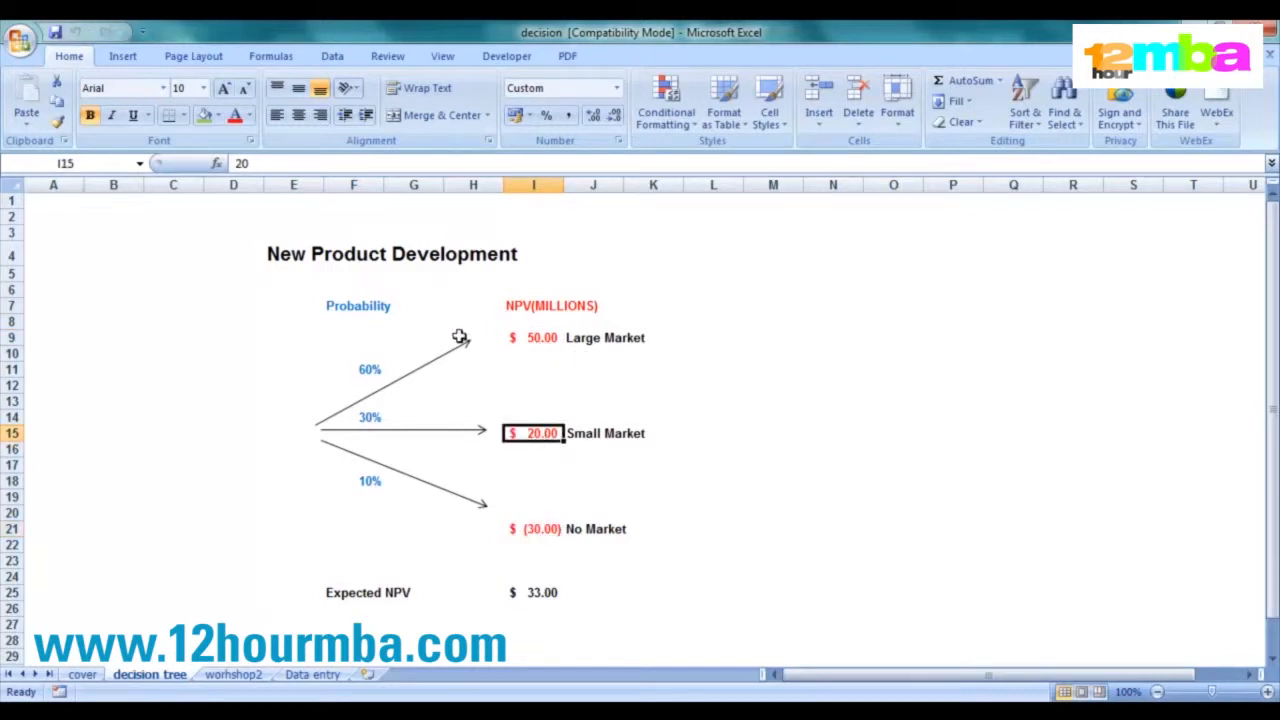
mouse_move(370, 592)
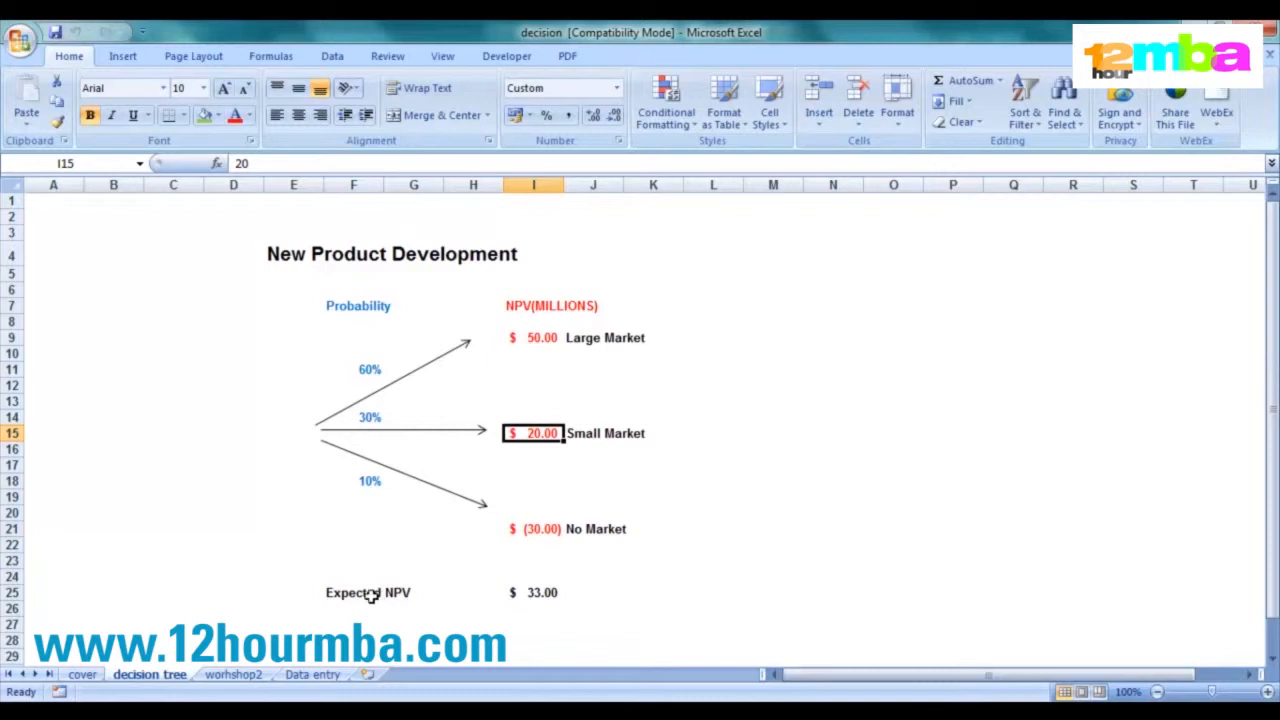
left_click(352, 592)
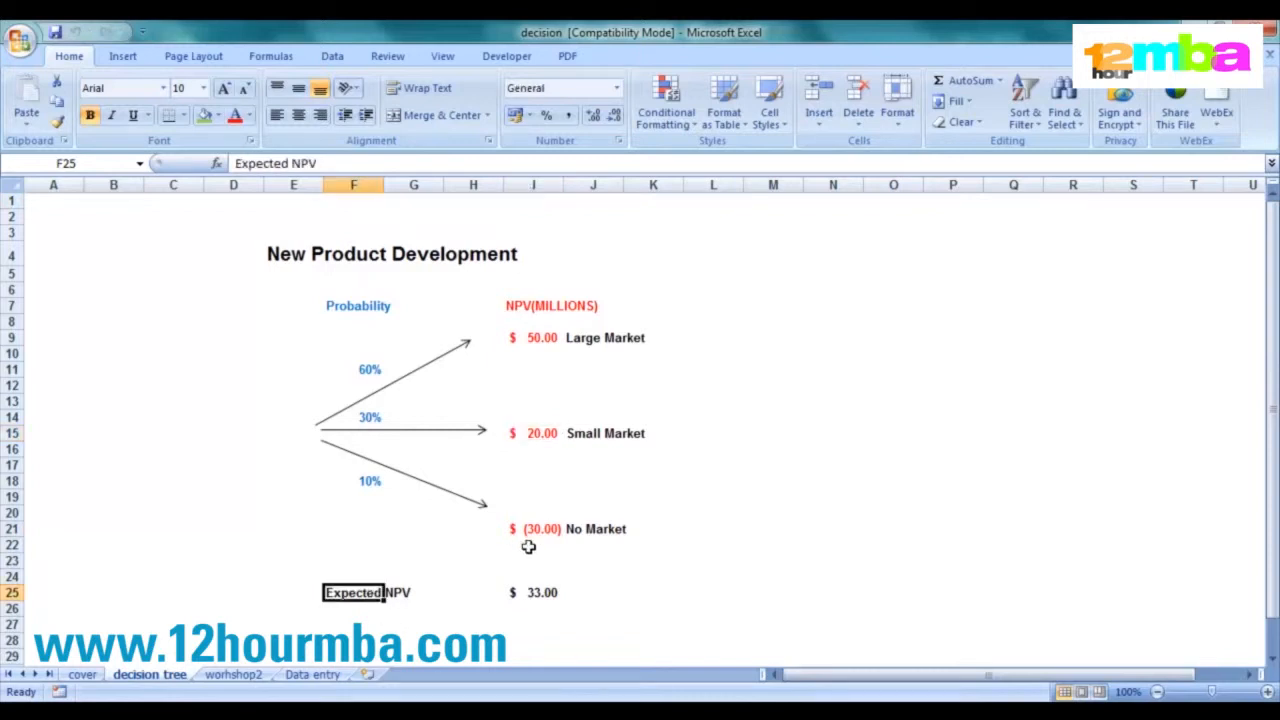
mouse_move(490, 588)
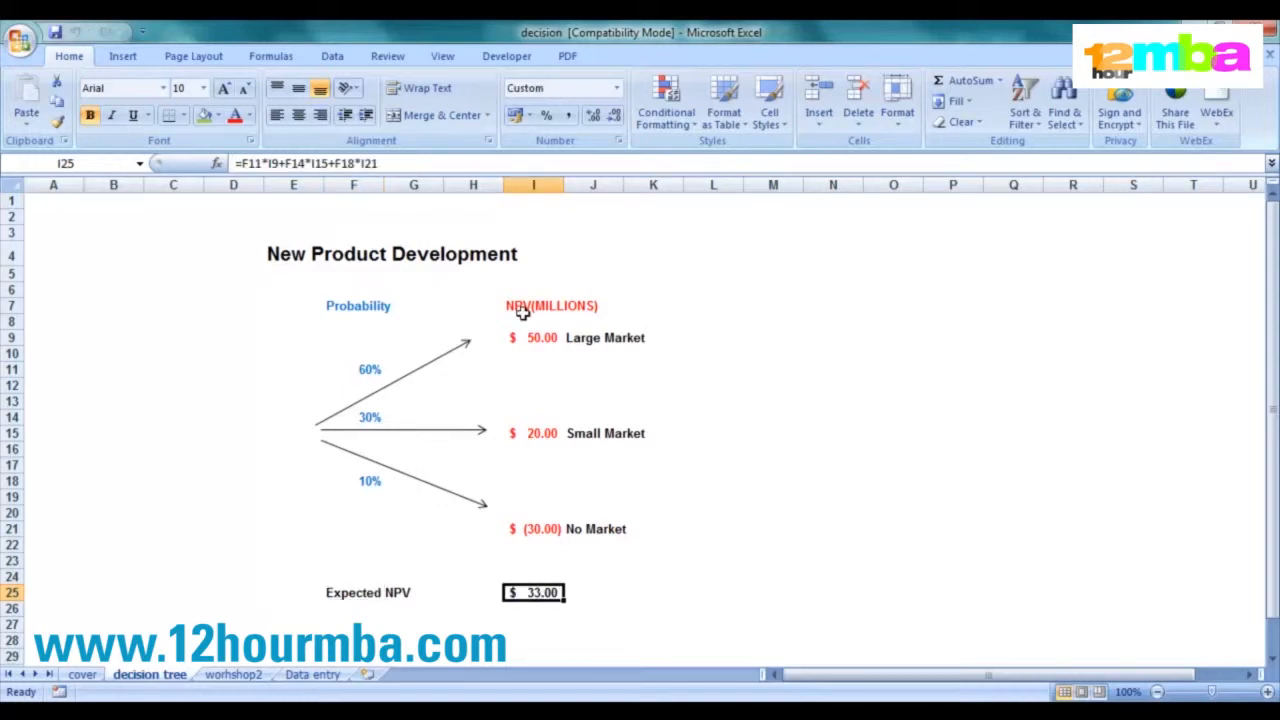
mouse_move(372, 364)
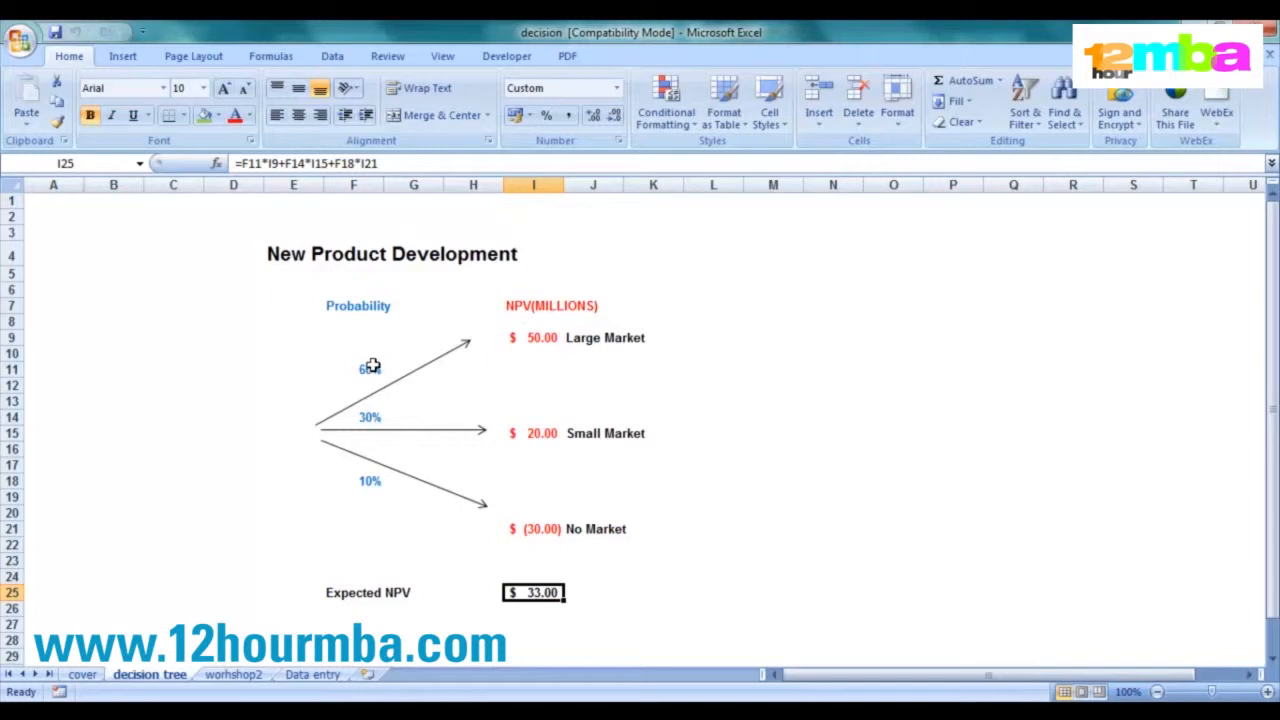
left_click(532, 336)
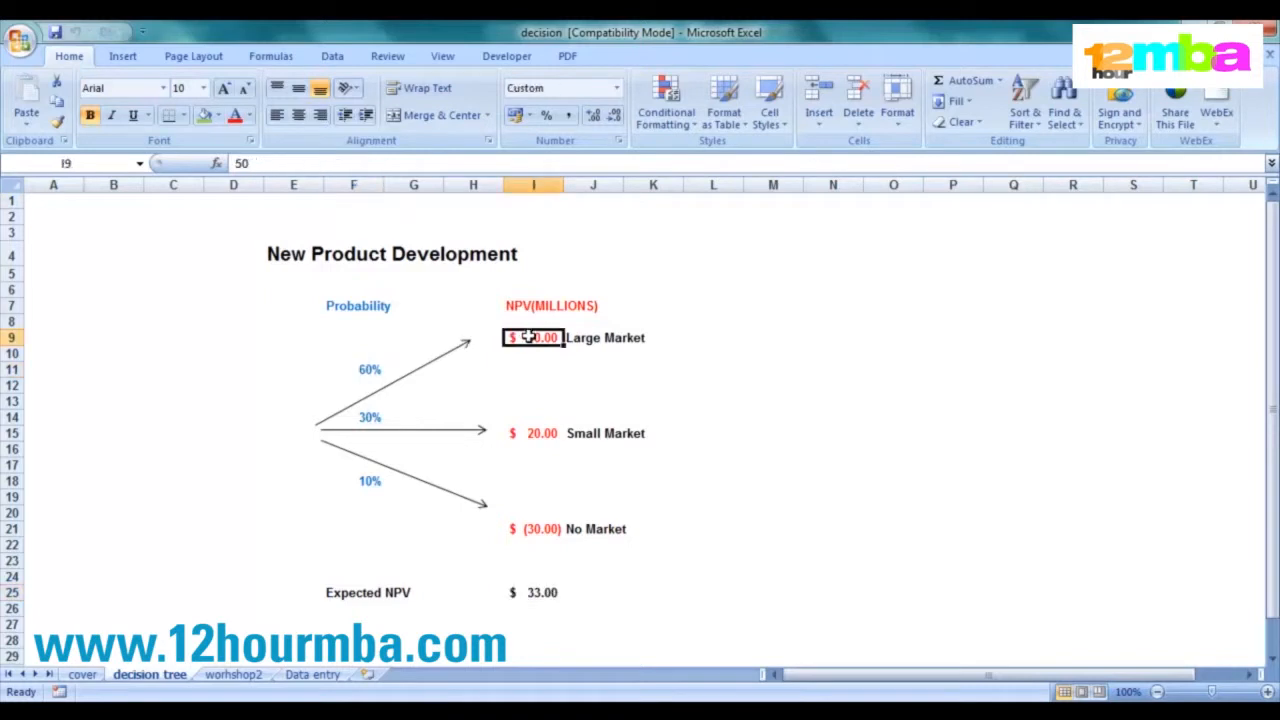
left_click(370, 418)
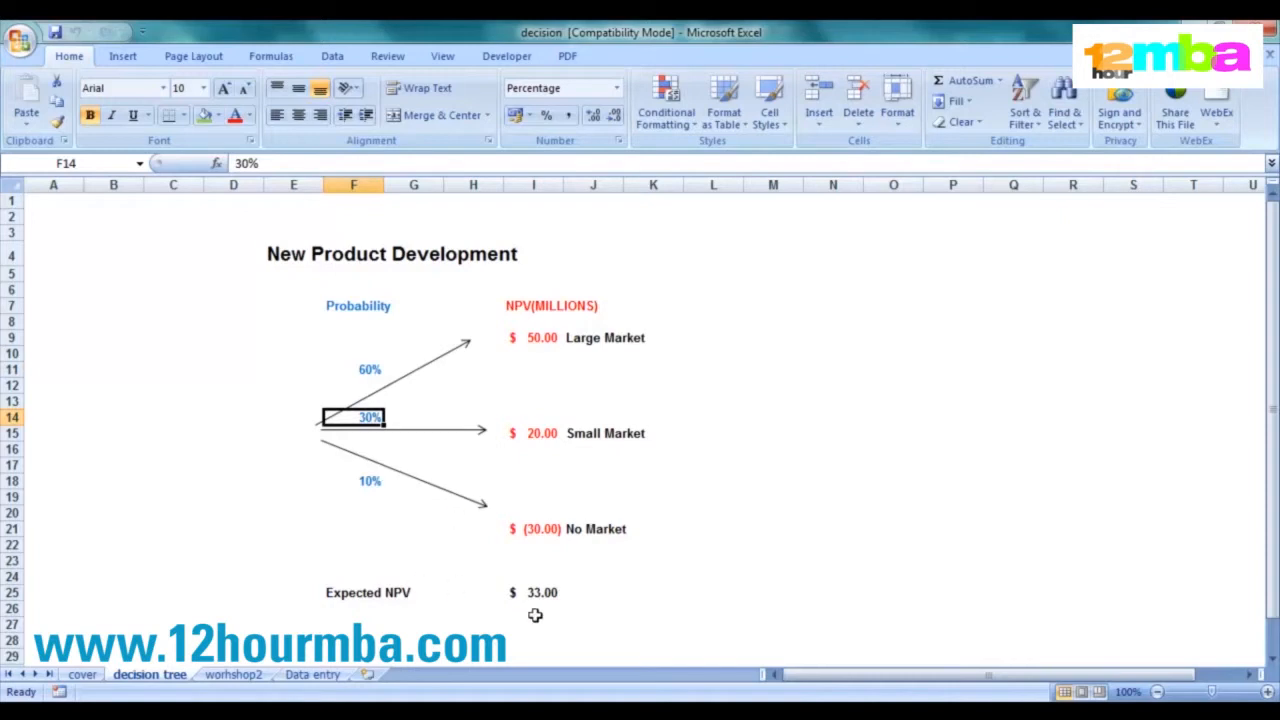
left_click(532, 592)
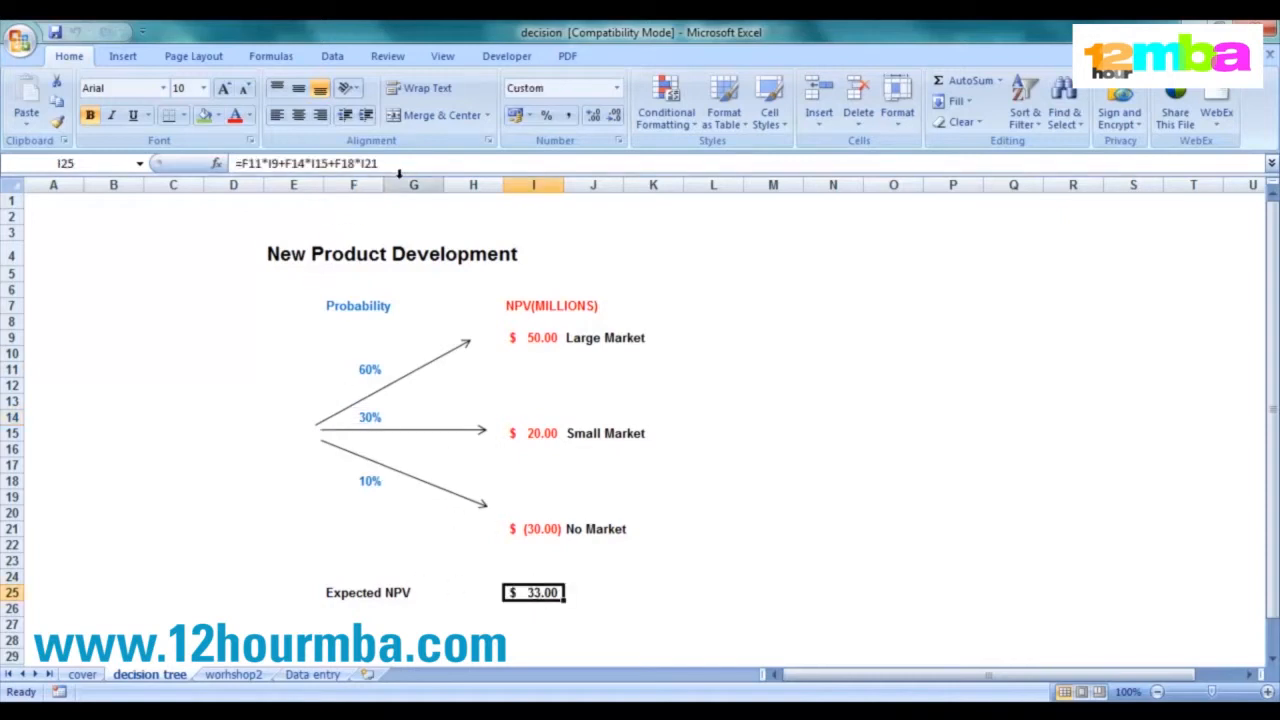